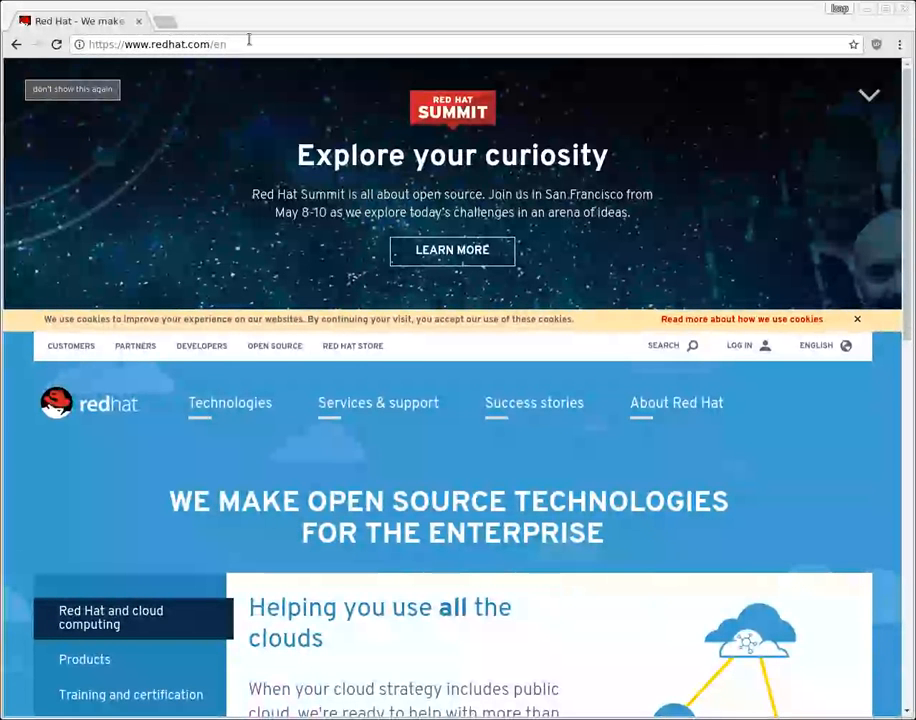
Highlight the redhat.com/en address in Chrome's address bar for replacement.
{"action": "left_click", "coordinate": [156, 44]}
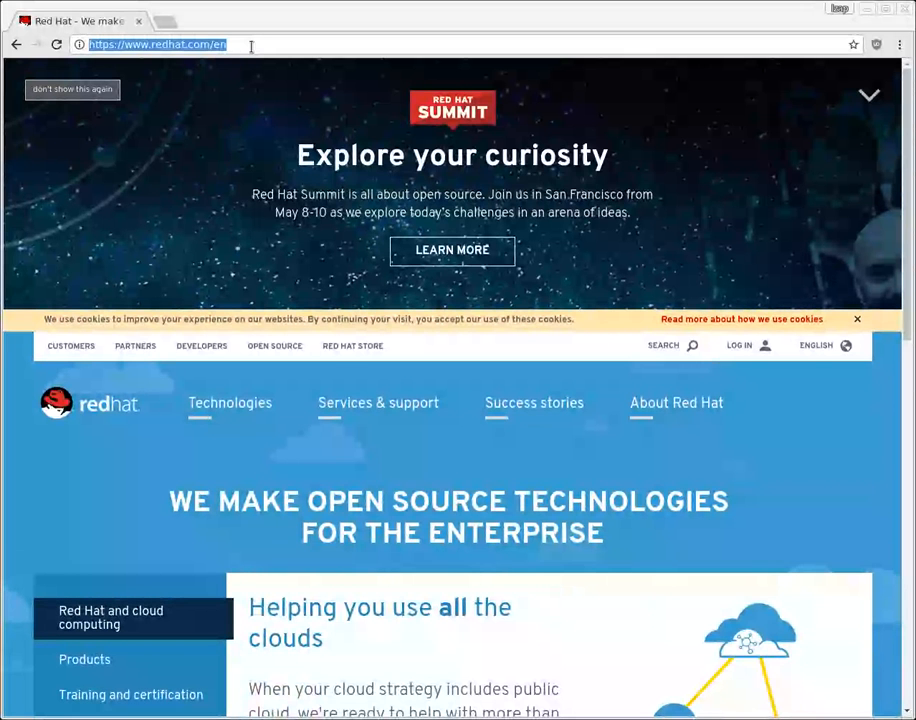
{"action": "type", "text": "localhost:3000"}
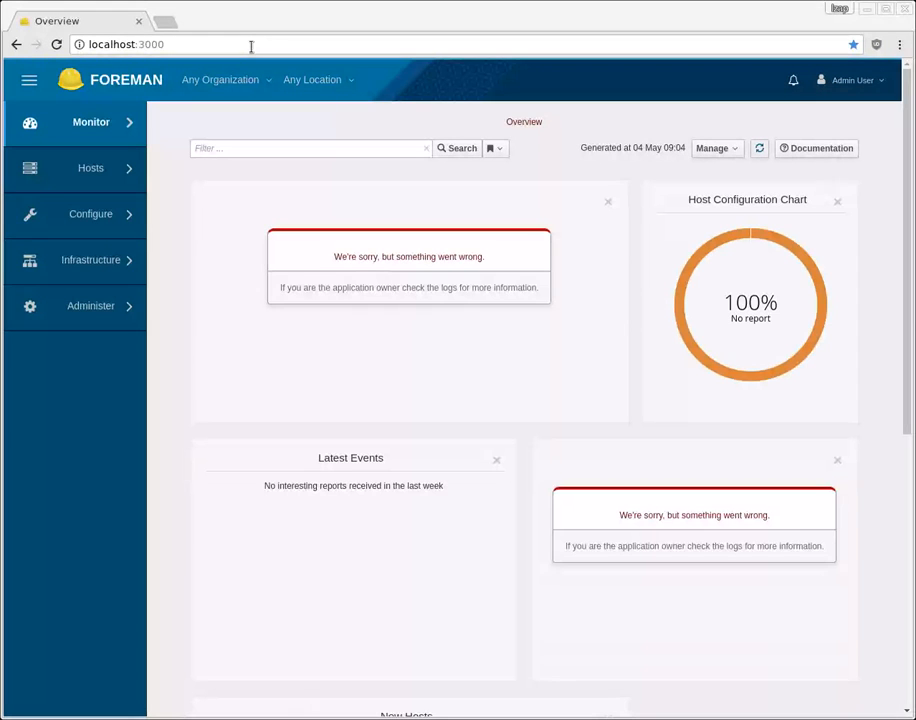
{"action": "mouse_move", "coordinate": [176, 176]}
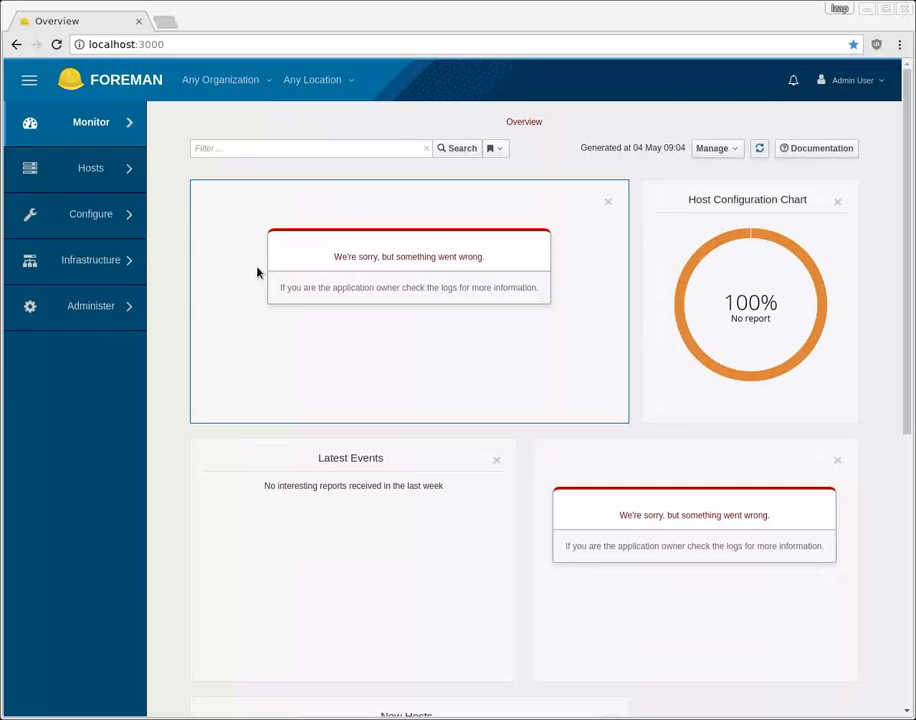
{"action": "mouse_move", "coordinate": [536, 238]}
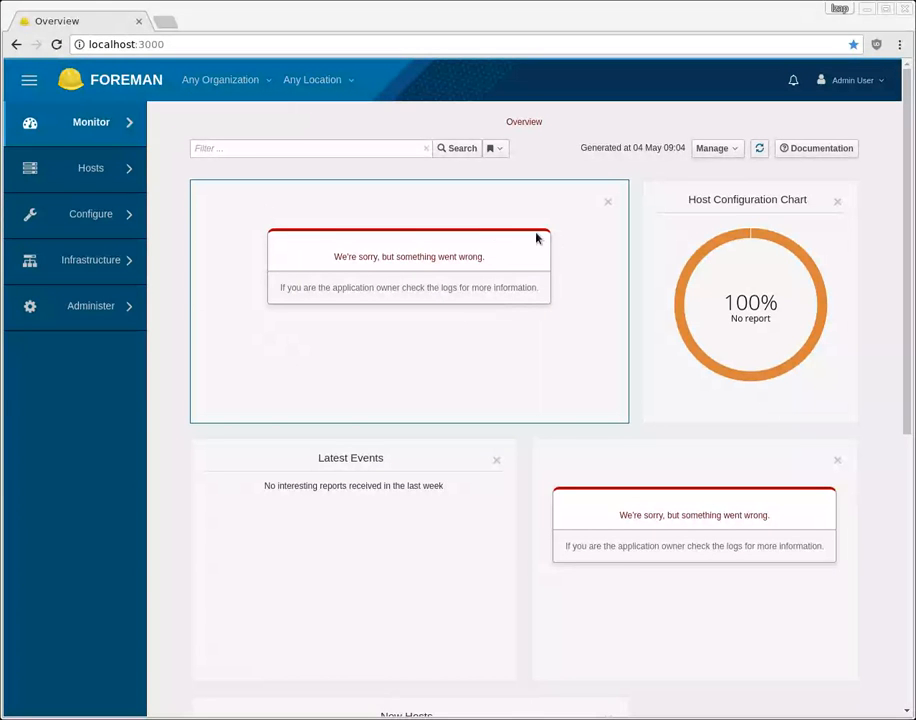
{"action": "mouse_move", "coordinate": [240, 292]}
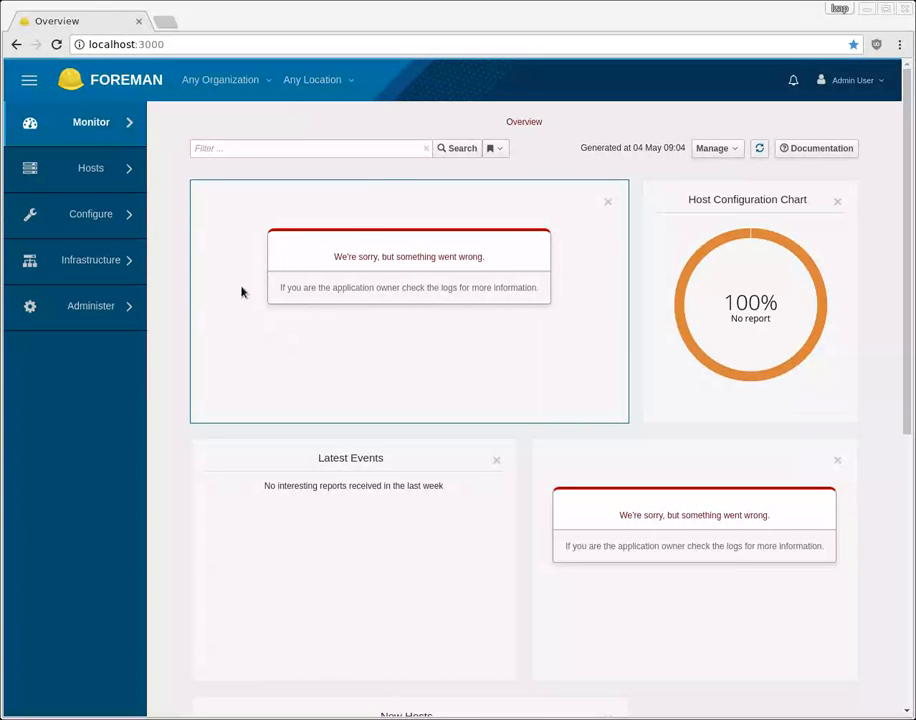
{"action": "mouse_move", "coordinate": [270, 248]}
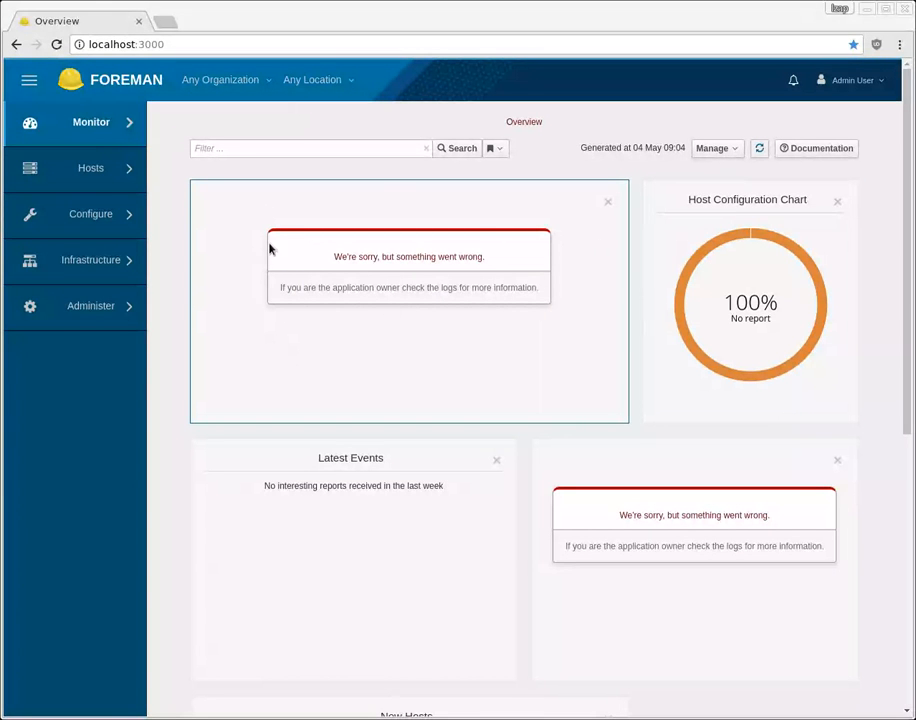
{"action": "mouse_move", "coordinate": [90, 214]}
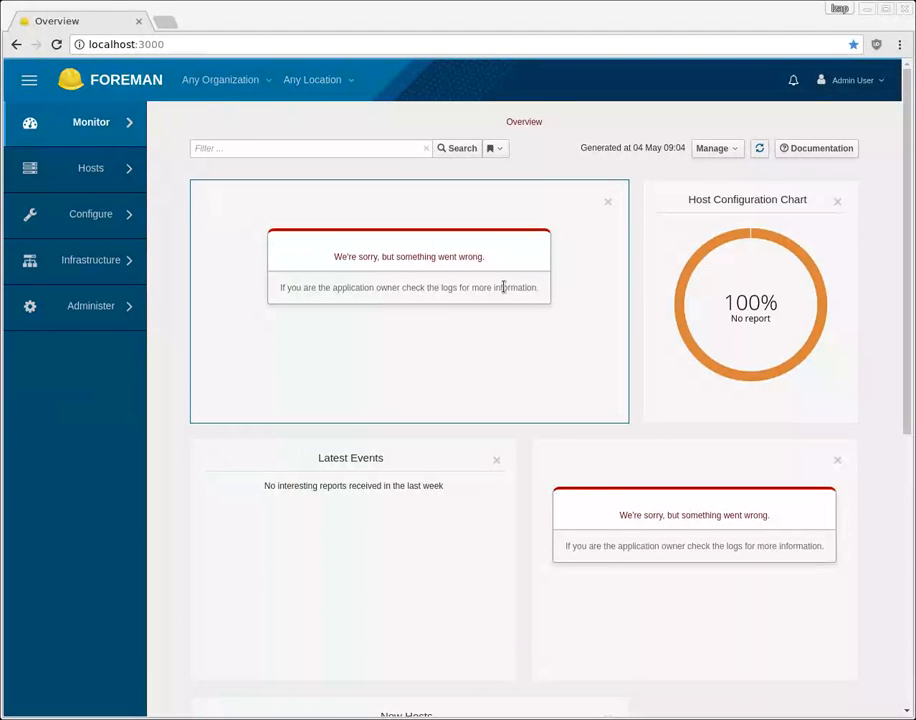
{"action": "mouse_move", "coordinate": [556, 240]}
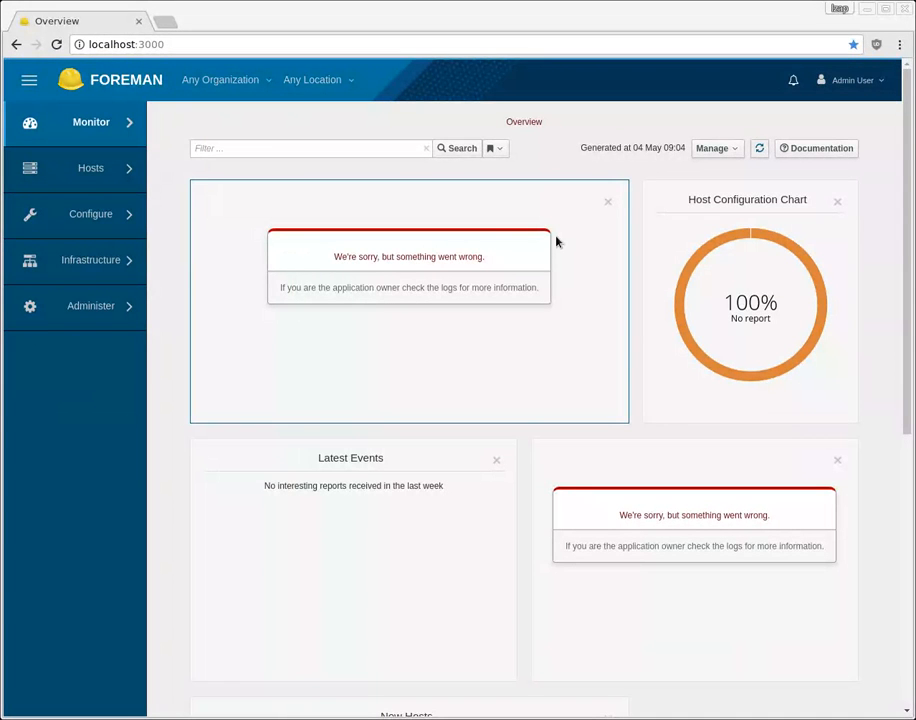
{"action": "mouse_move", "coordinate": [490, 352]}
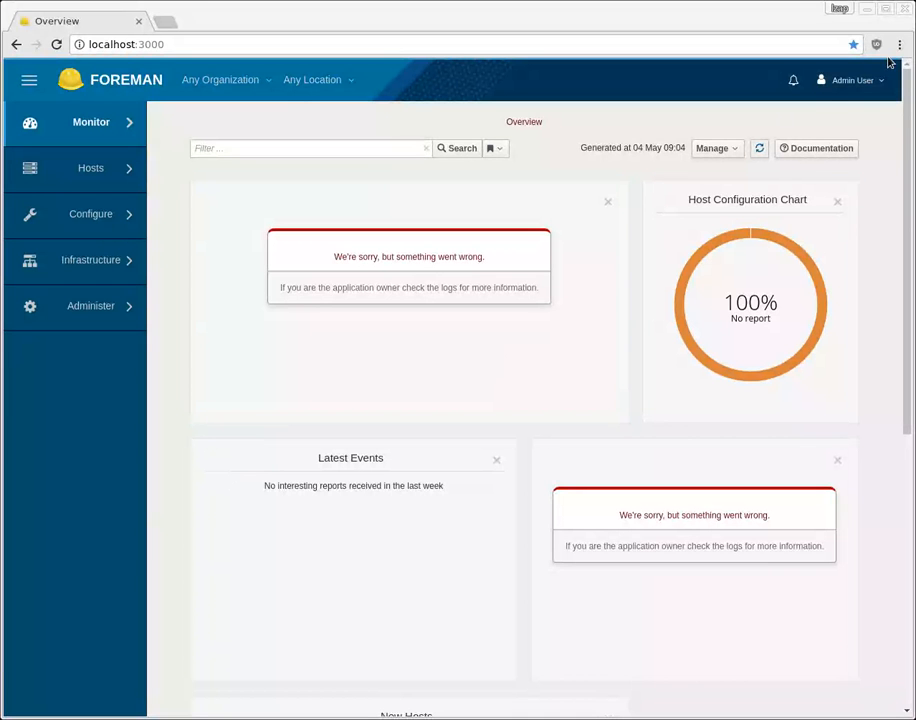
{"action": "mouse_move", "coordinate": [900, 44]}
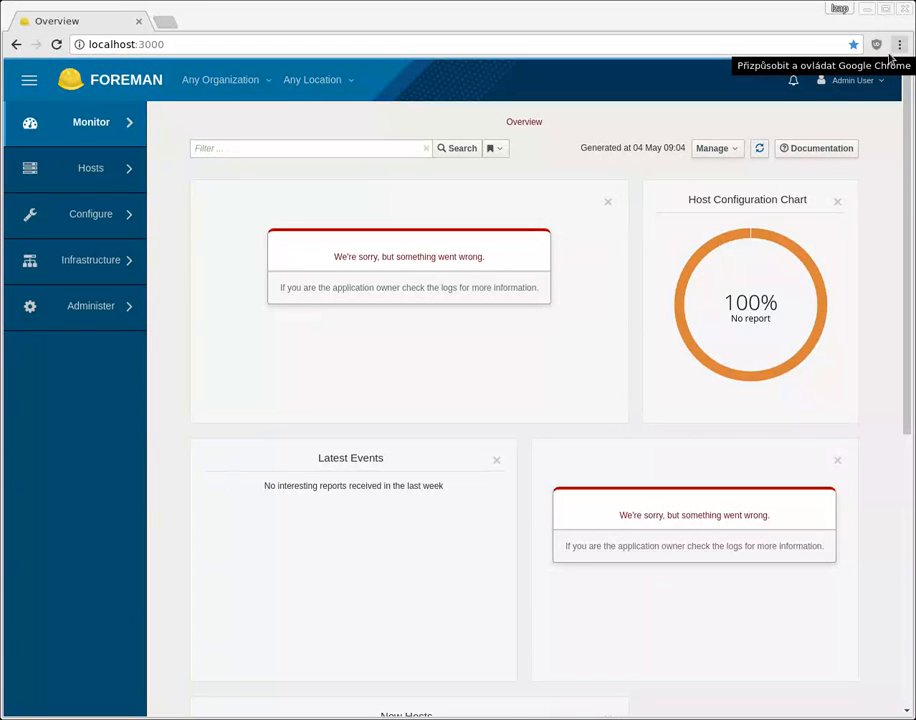
{"action": "left_click", "coordinate": [758, 152]}
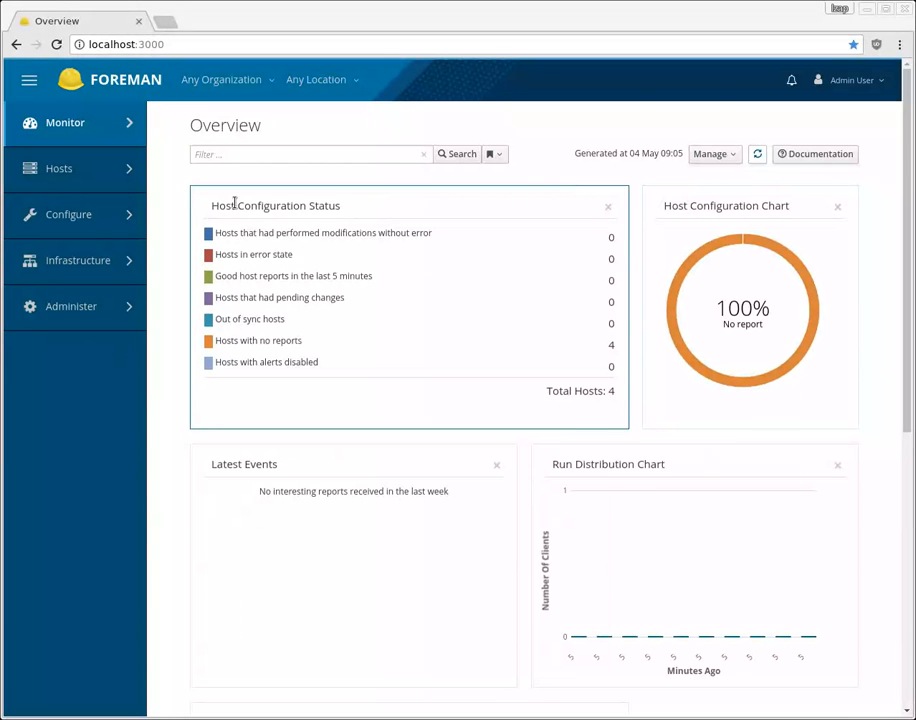
{"action": "mouse_move", "coordinate": [618, 412]}
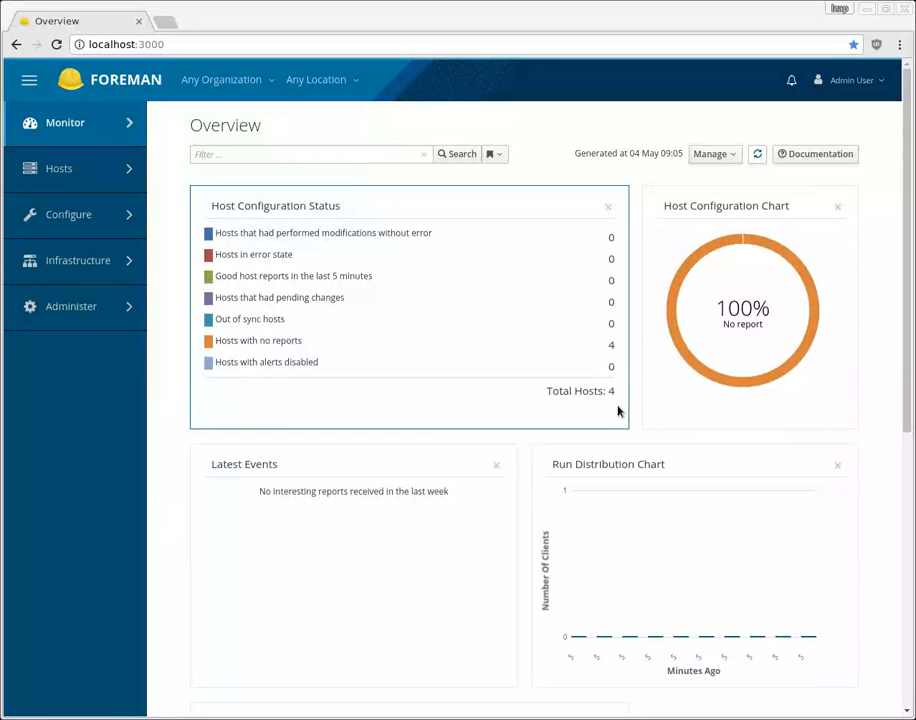
{"action": "left_click", "coordinate": [60, 168]}
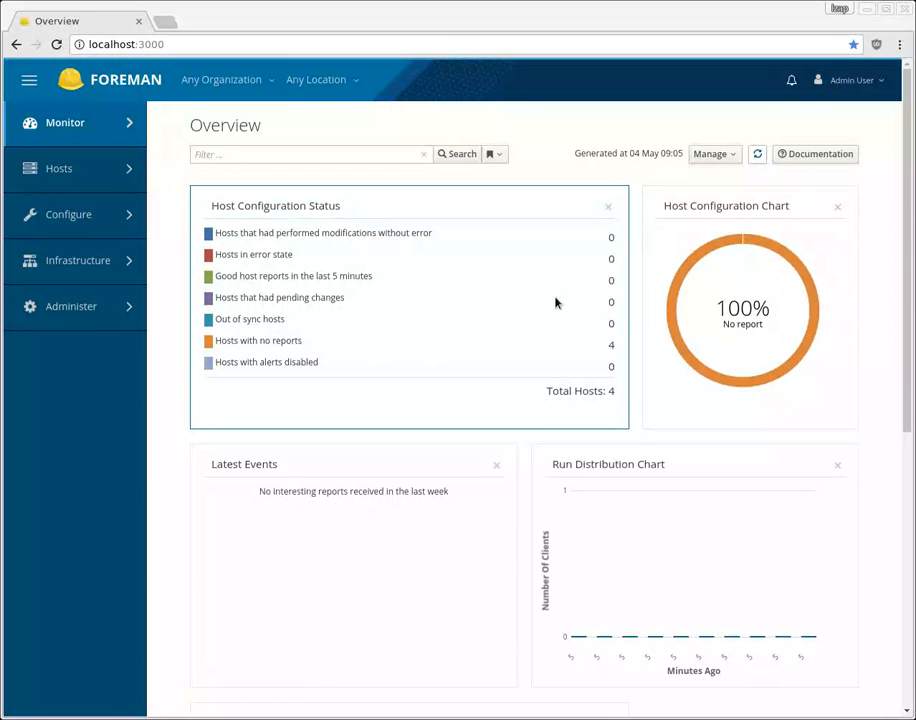
{"action": "mouse_move", "coordinate": [300, 238]}
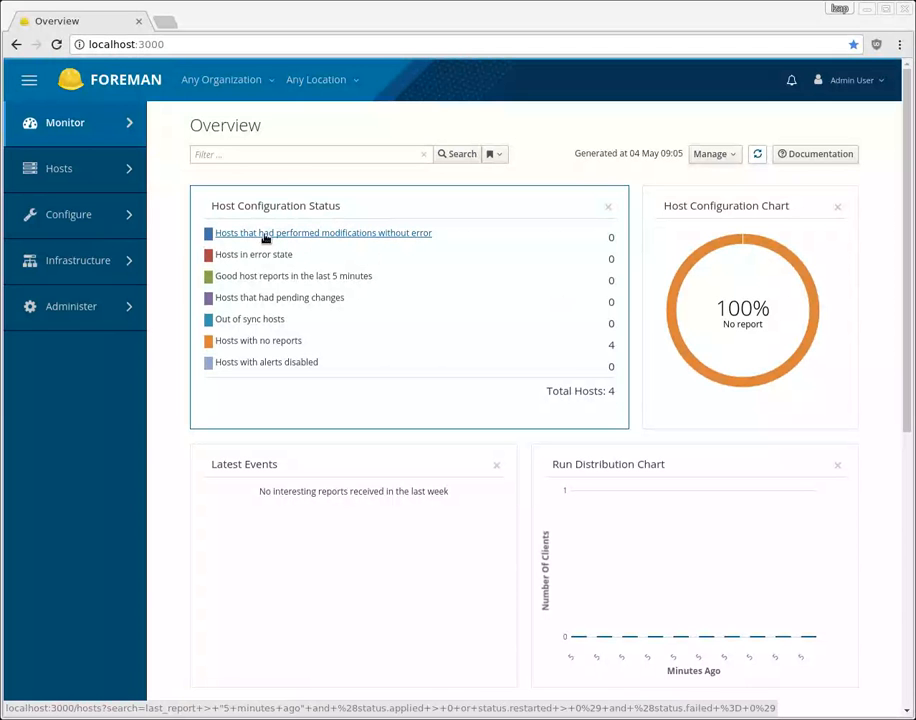
{"action": "mouse_move", "coordinate": [548, 268]}
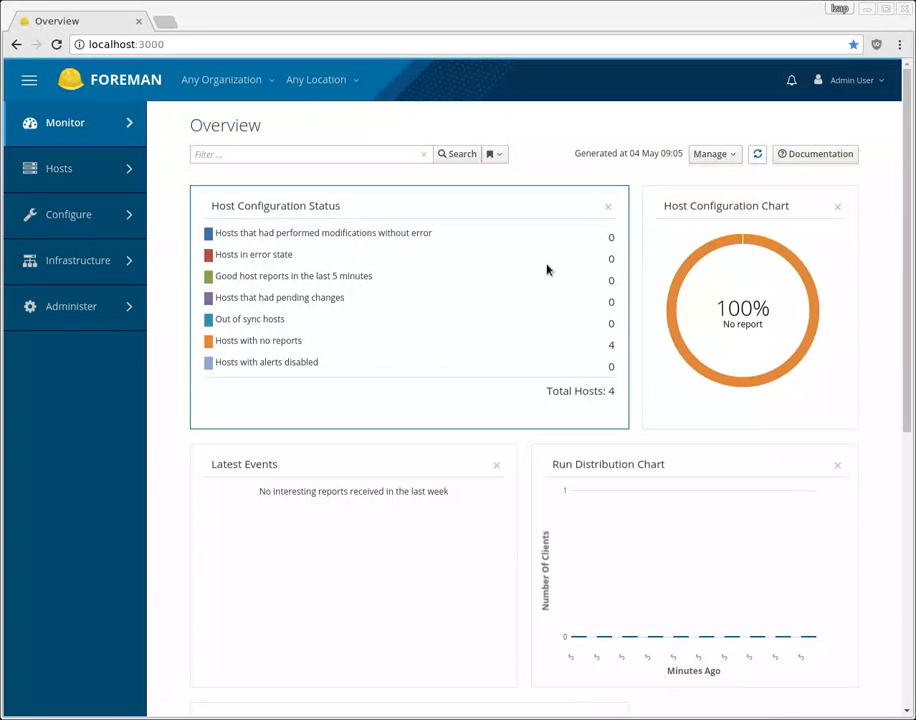